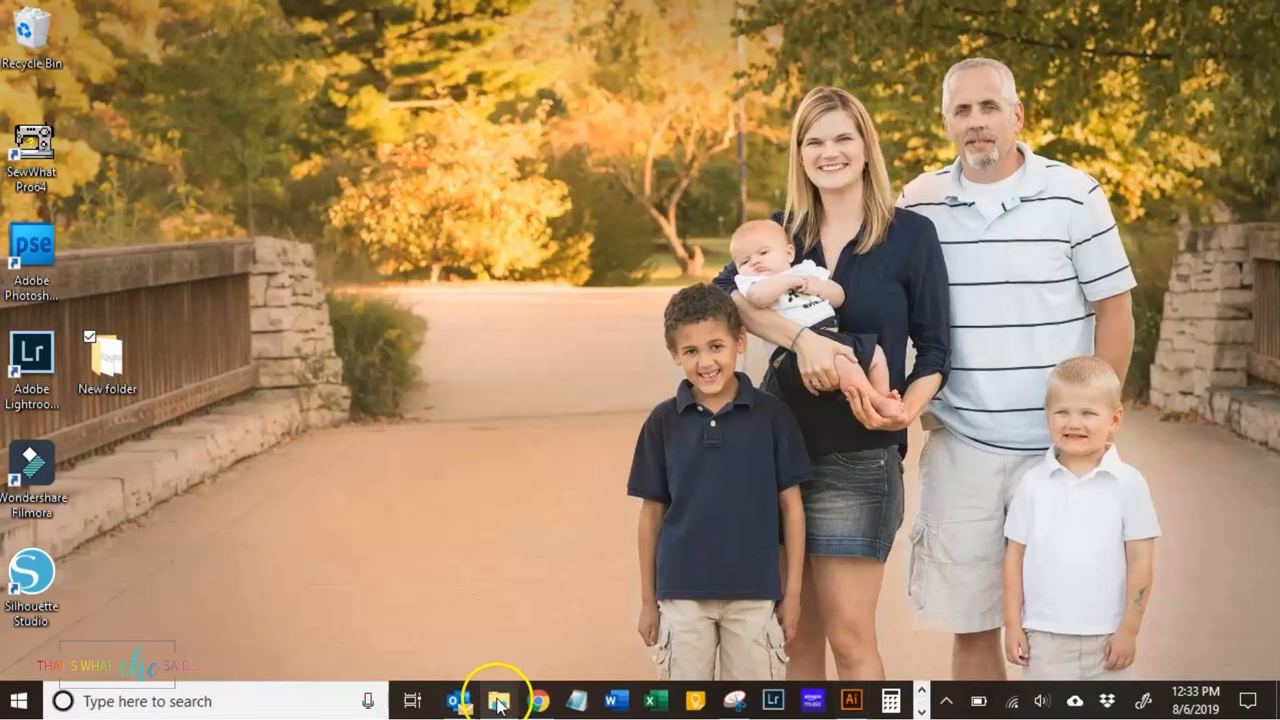
# Launch File Explorer from the taskbar and show the empty USB Drive (F:).
pyautogui.click(498, 700)
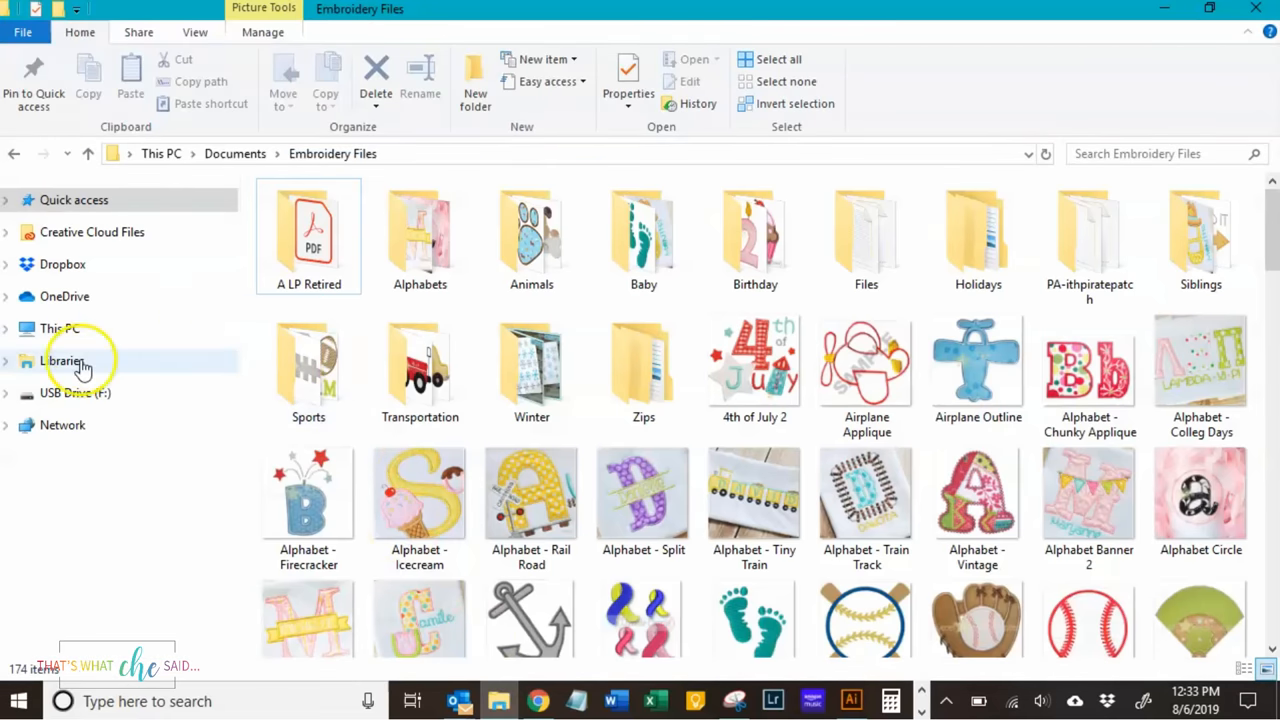
pyautogui.click(76, 392)
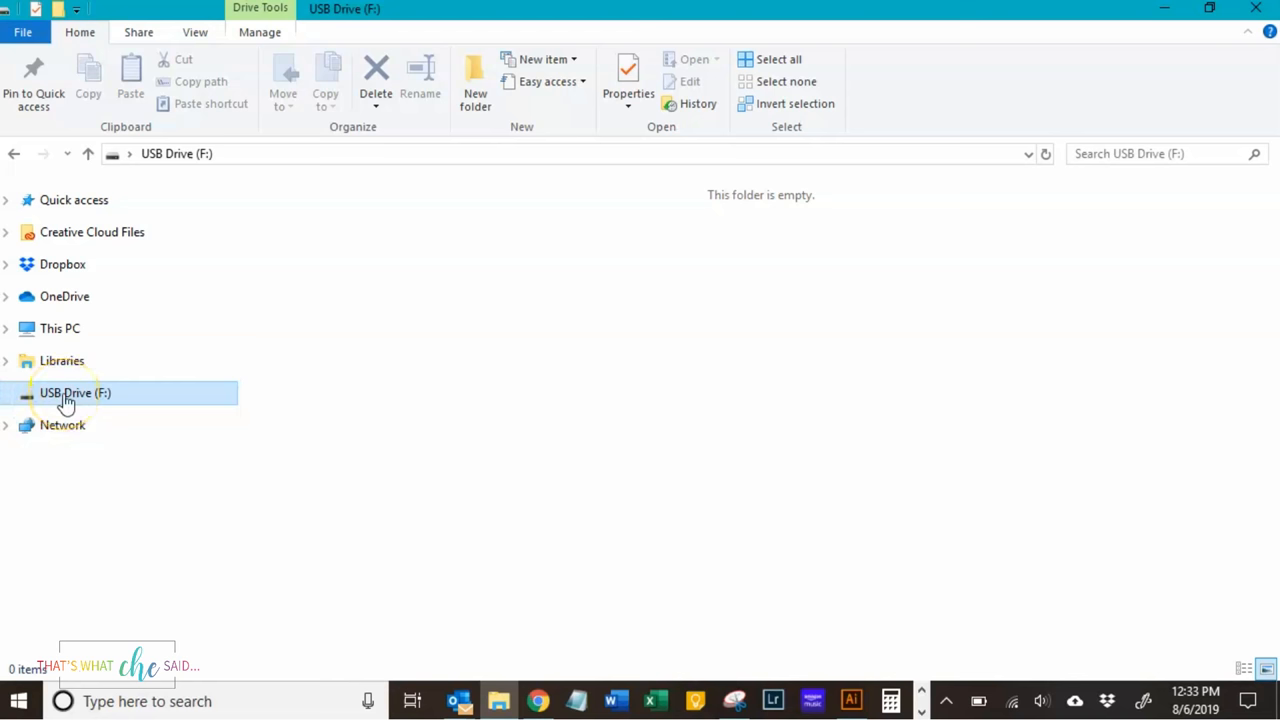
pyautogui.moveTo(378, 398)
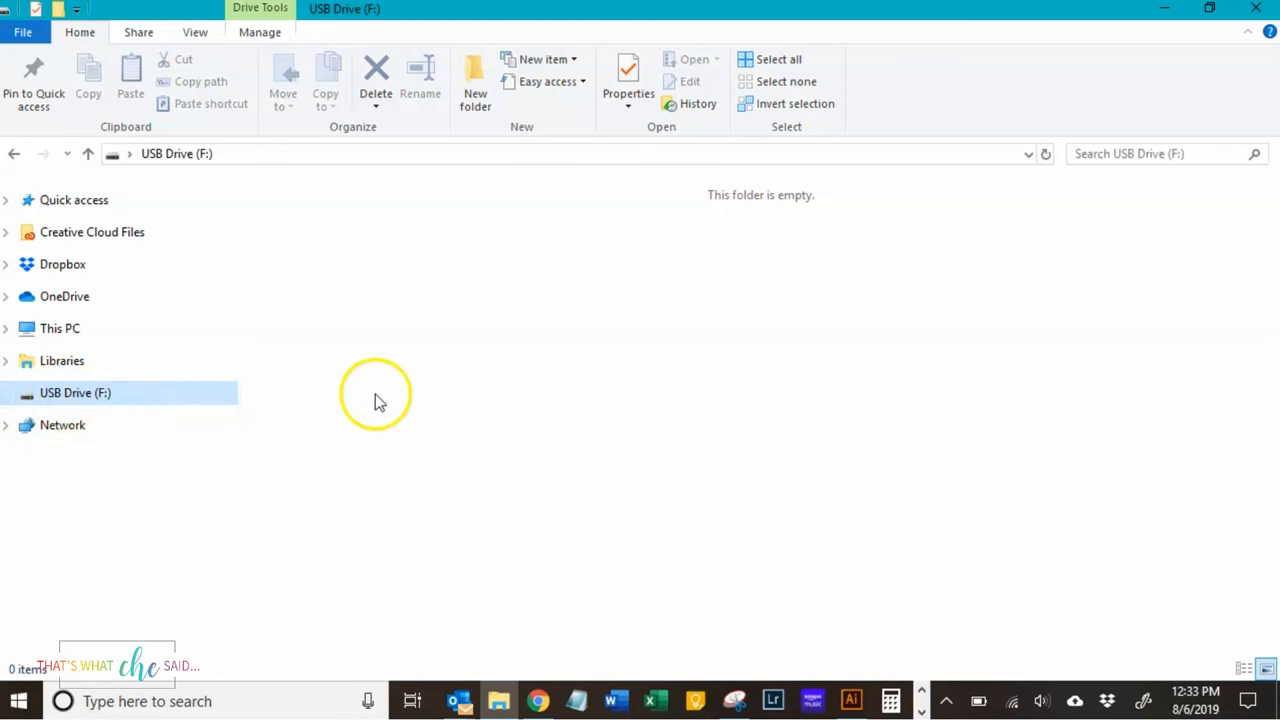
pyautogui.moveTo(784, 196)
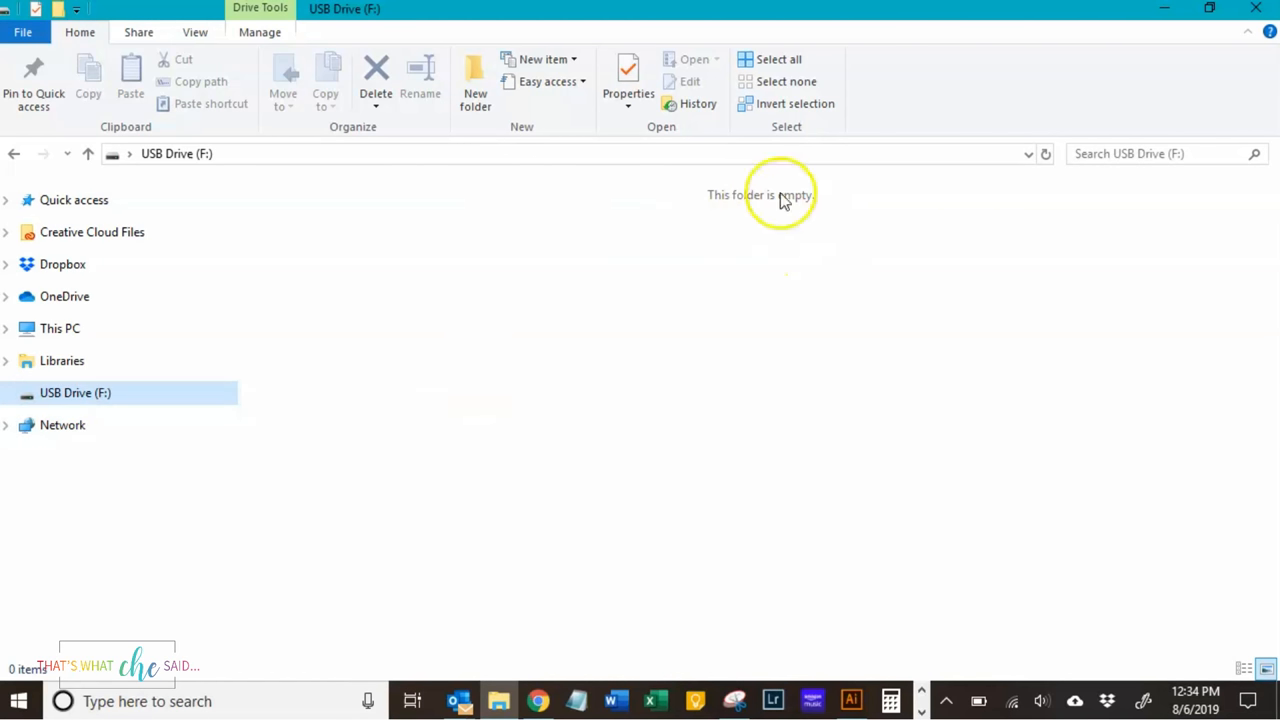
pyautogui.moveTo(1200, 24)
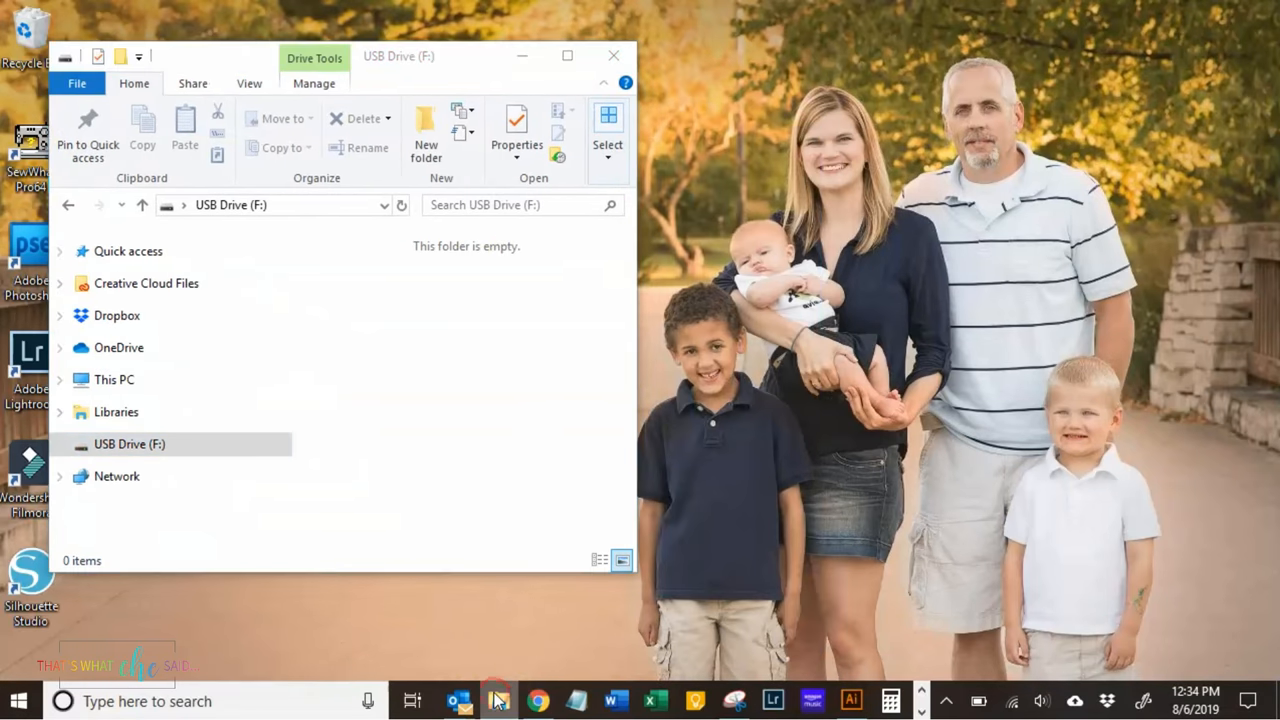
# Open Embroidery Files in a second window beside the USB Drive window via the taskbar jump list.
pyautogui.rightClick(498, 700)
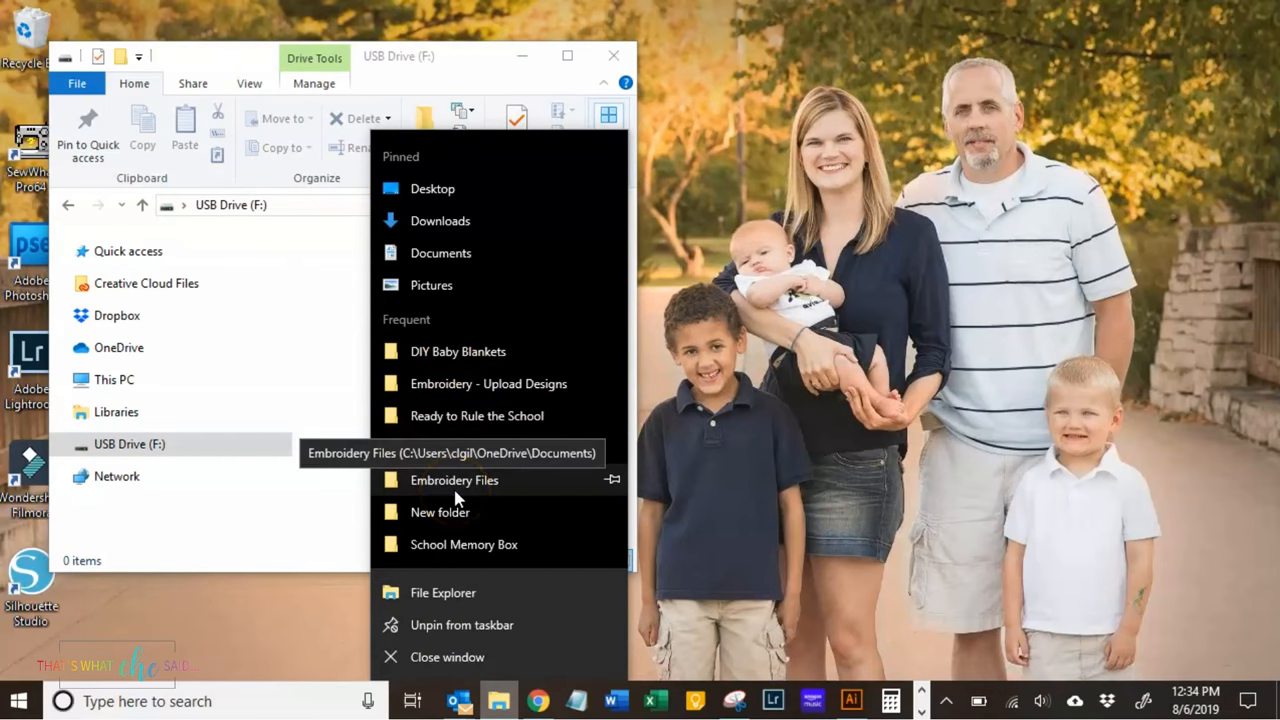
pyautogui.click(454, 480)
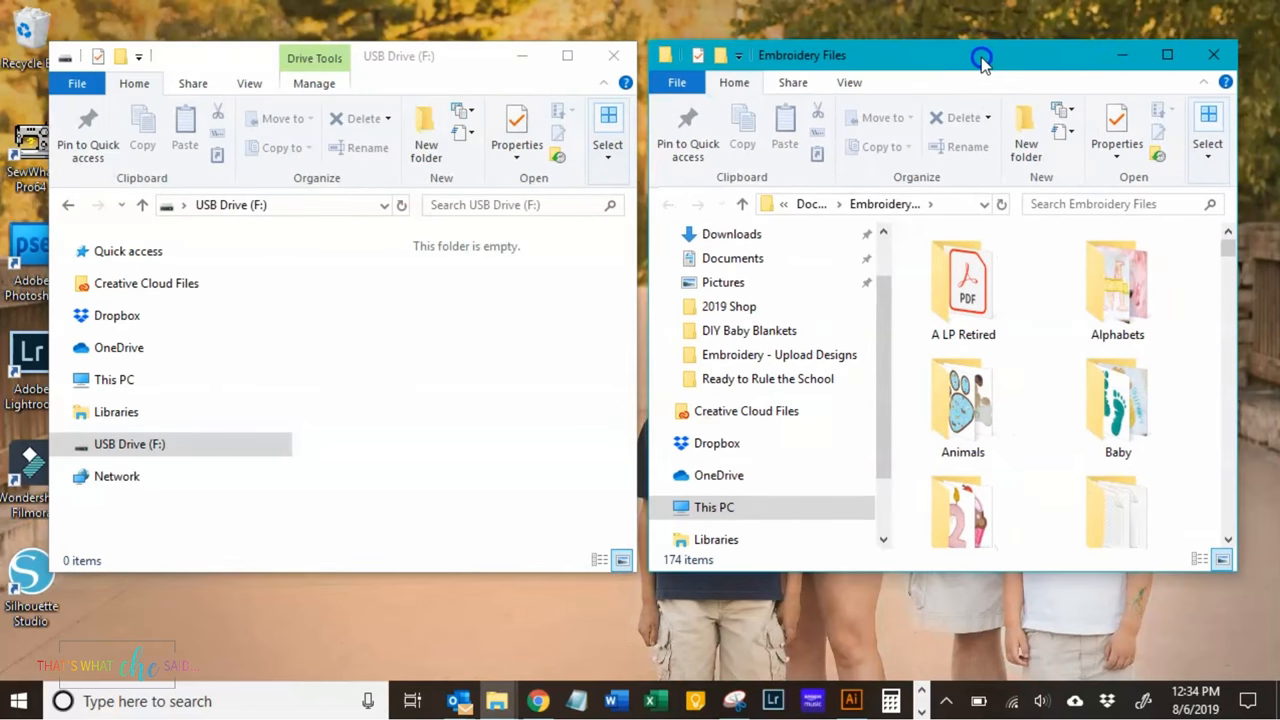
pyautogui.moveTo(1020, 56)
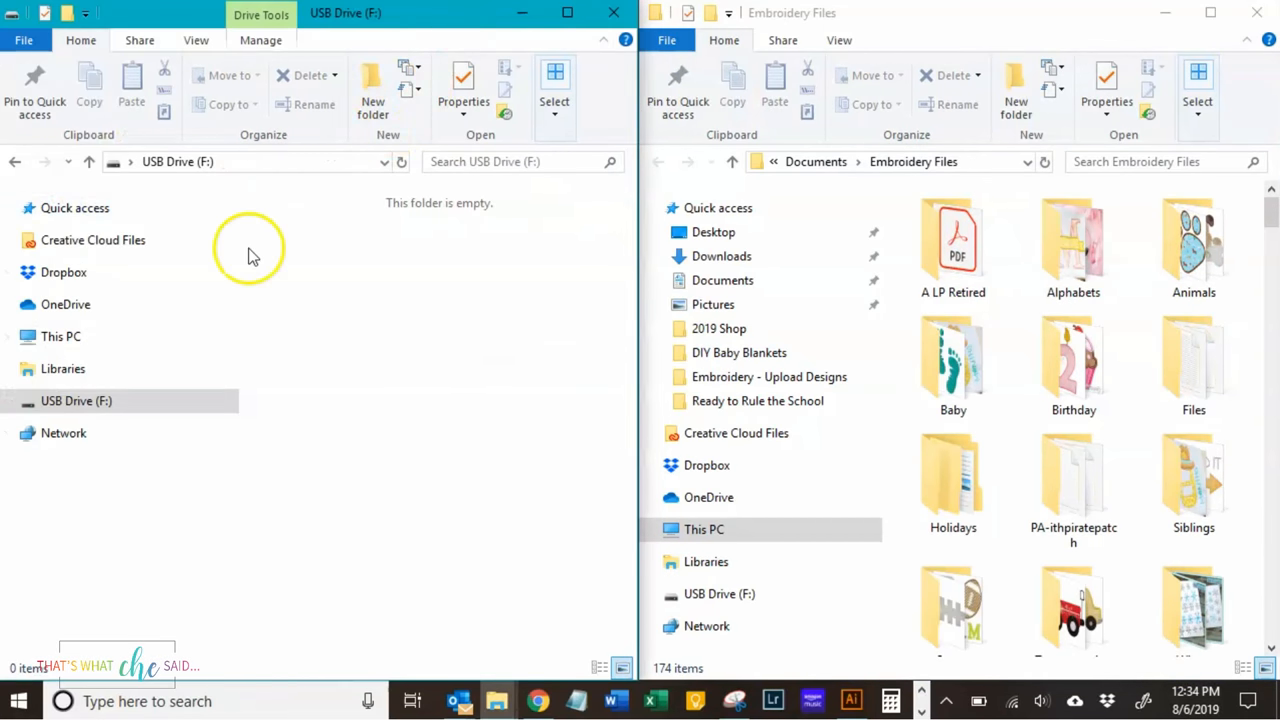
pyautogui.moveTo(250, 170)
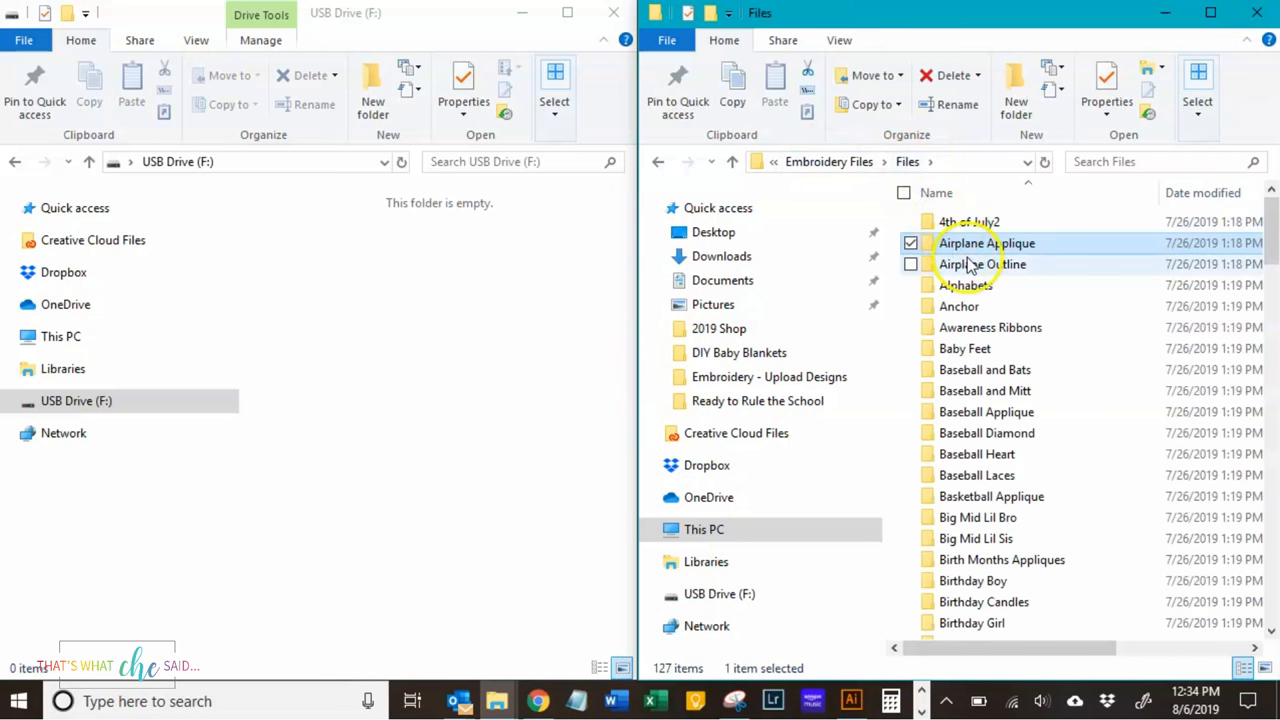
# Enter the Airplane Outline folder and drag airplaneoutline4x4.pes onto the USB drive.
pyautogui.doubleClick(982, 264)
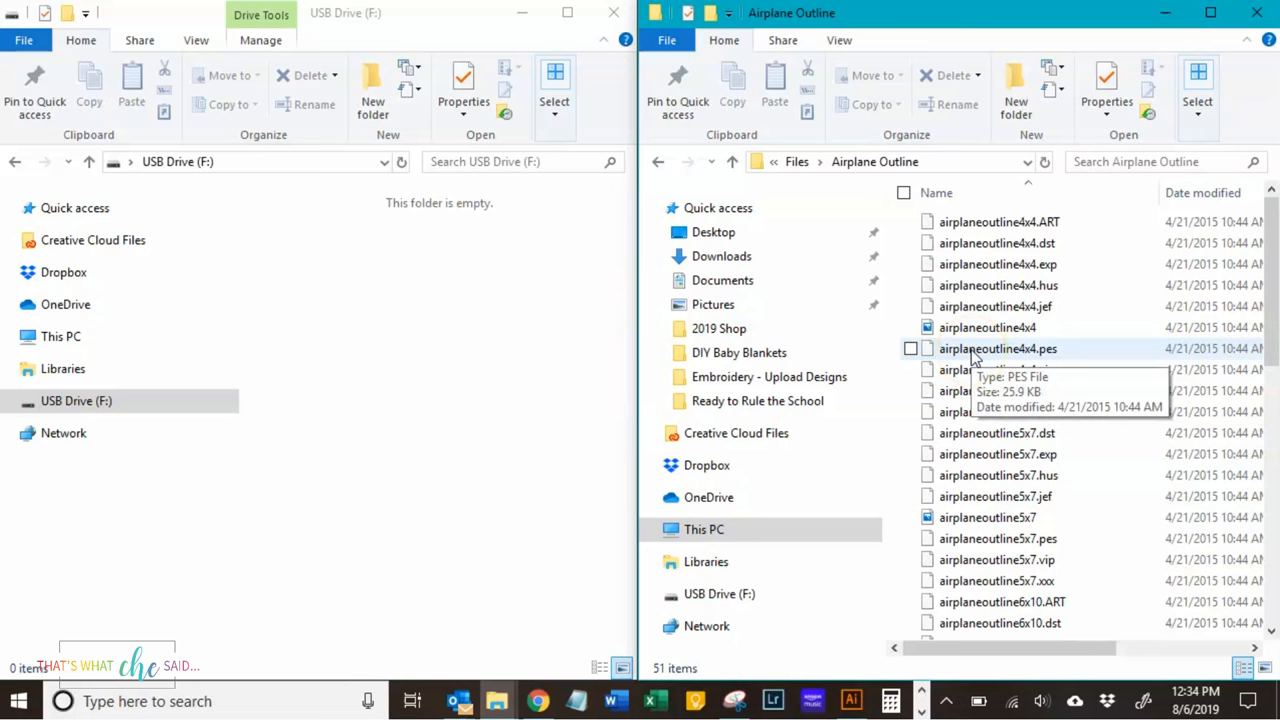
pyautogui.moveTo(998, 348); pyautogui.dragTo(332, 284)
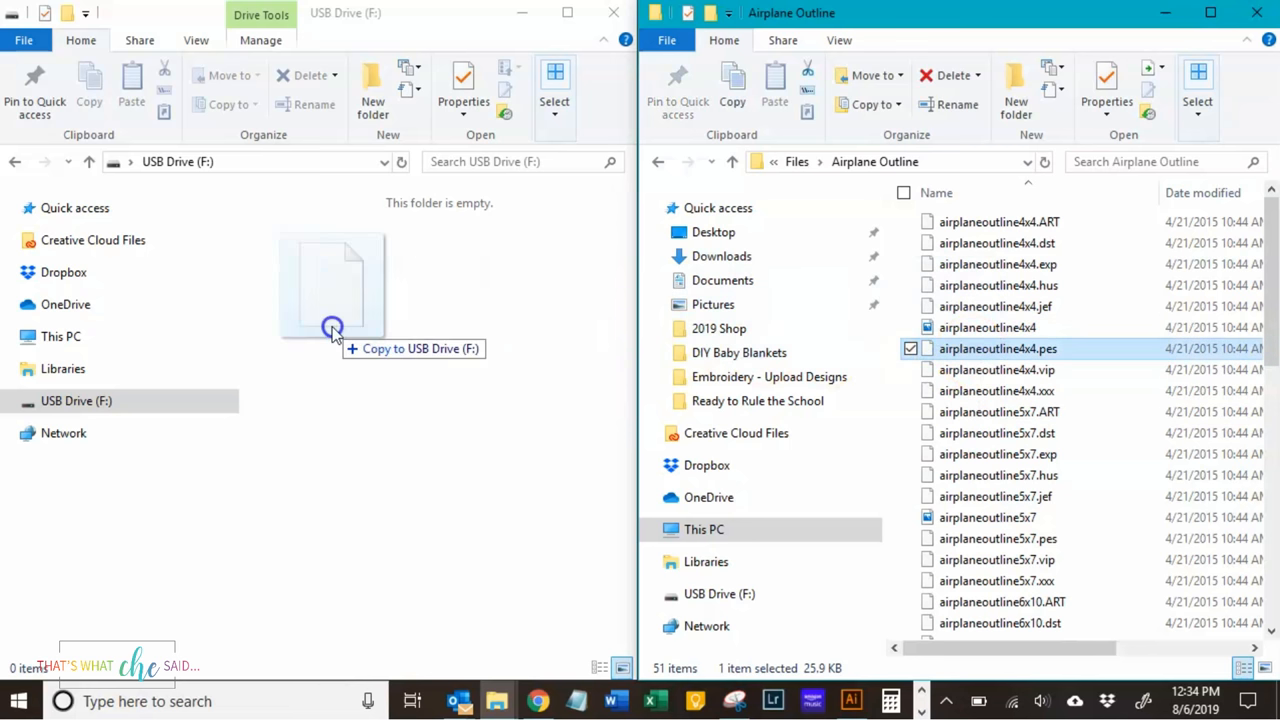